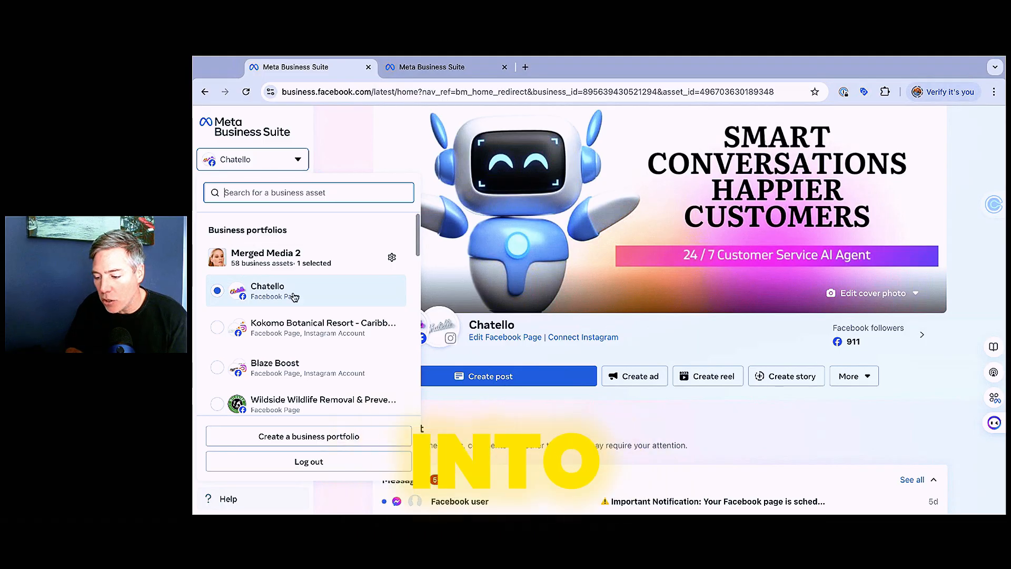
Scroll the business portfolio list down to find the Jetra portfolio.
scroll("down", 3)
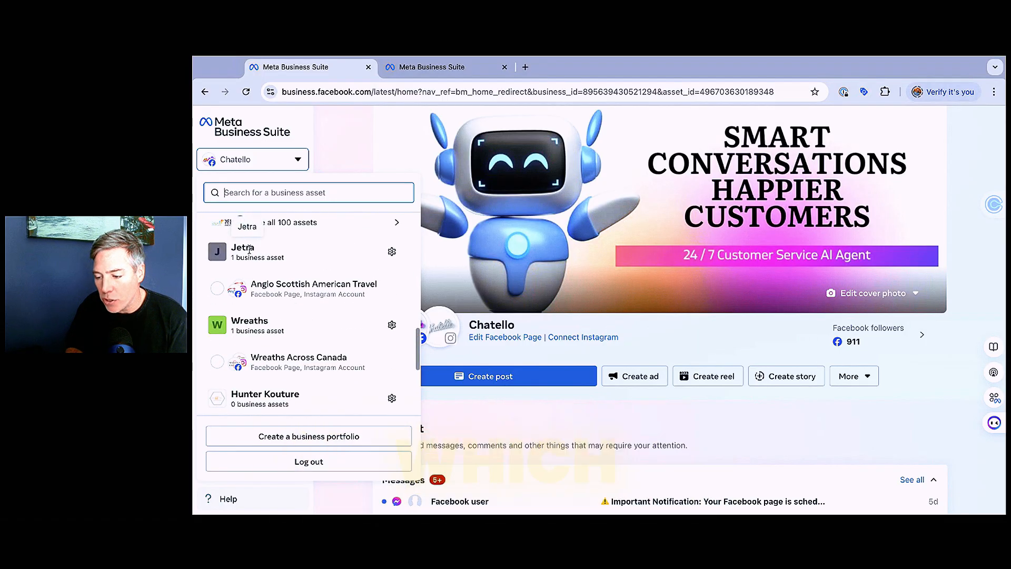
scroll("down", 3)
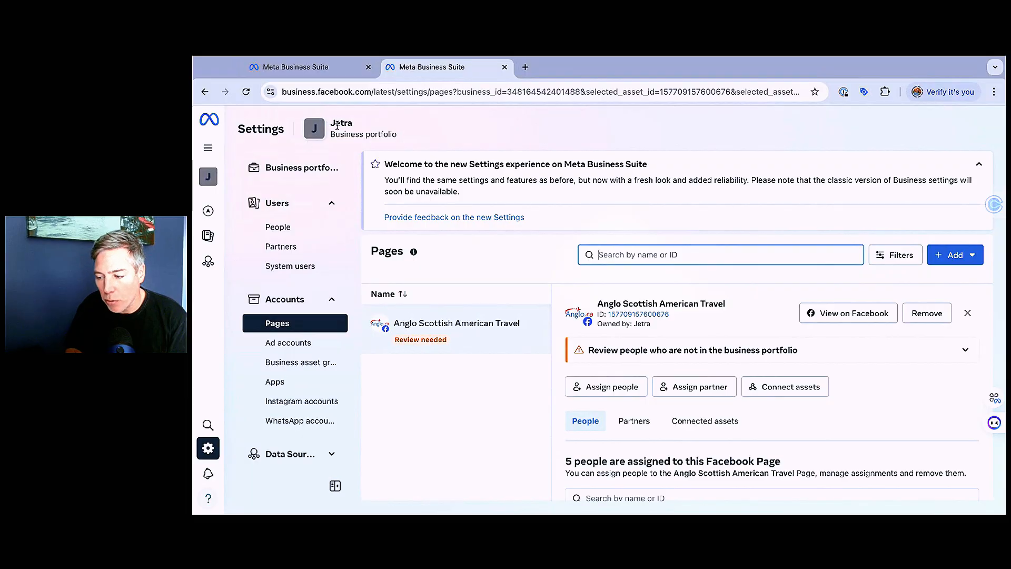
mouse_move(313, 129)
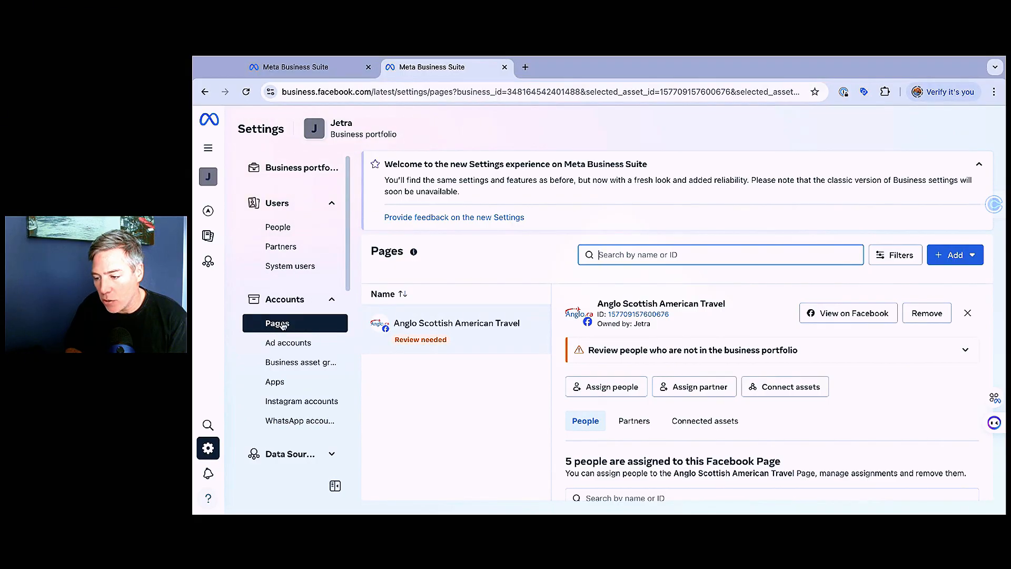
mouse_move(307, 175)
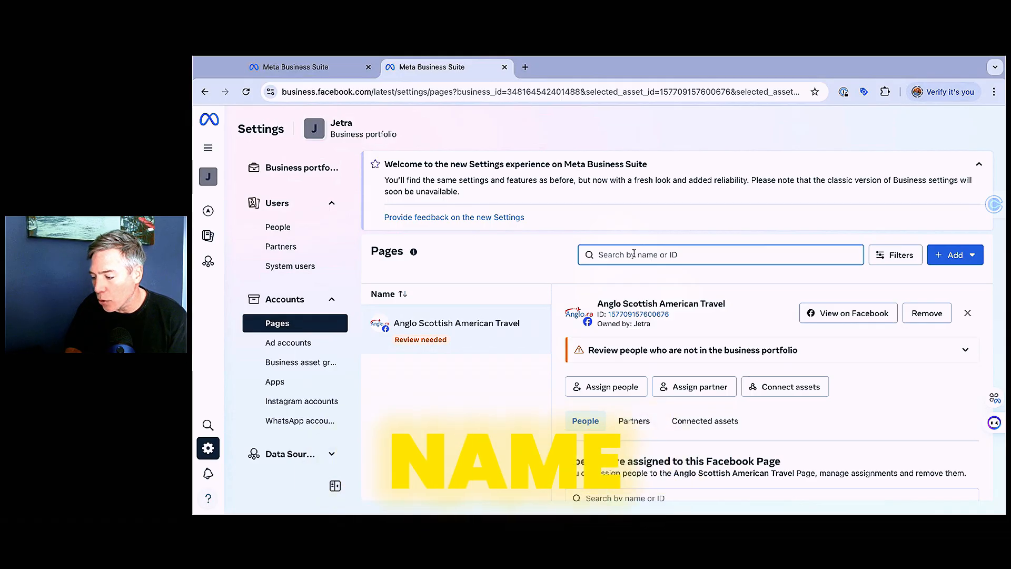
Search Jetra's Pages for 'chate' and open the + Add options.
type("chatello")
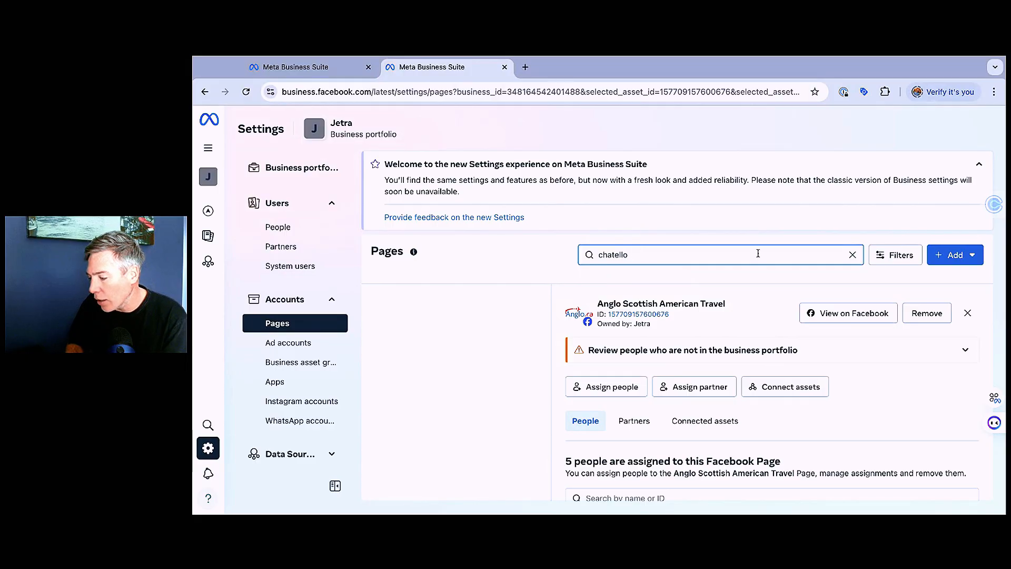
left_click(955, 254)
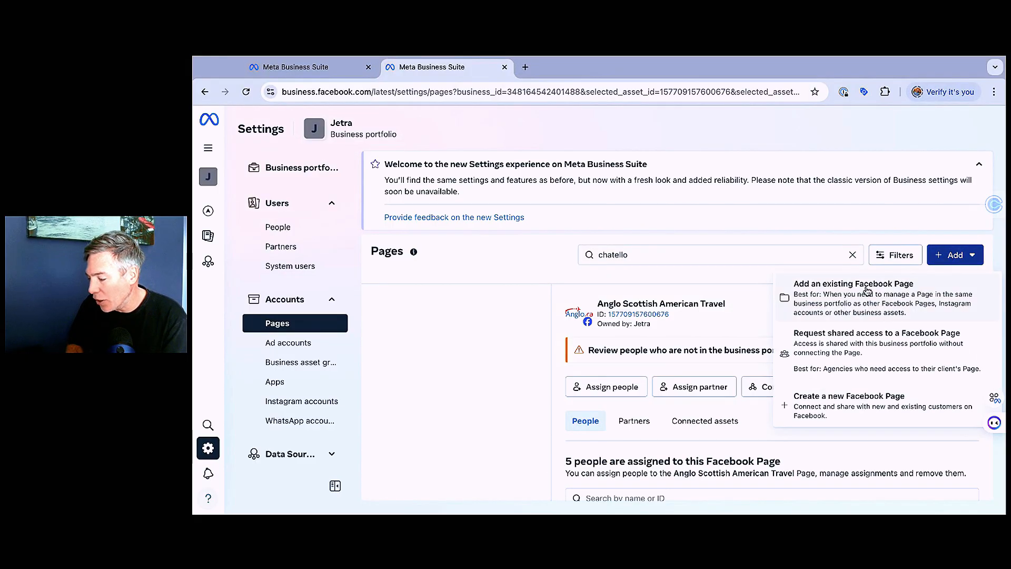
mouse_move(827, 373)
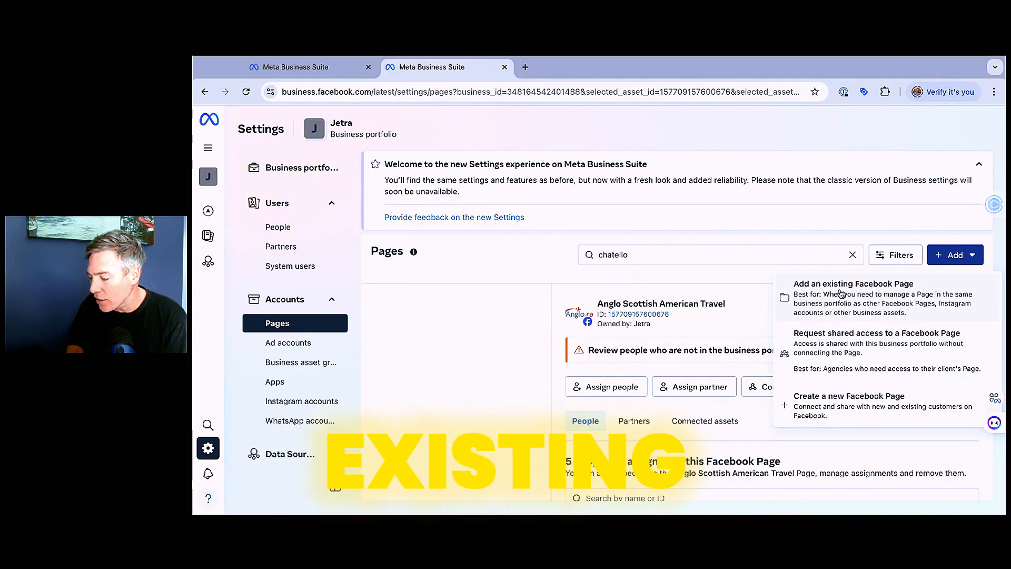
Add an existing Facebook Page by searching 'chatllo' and selecting Chatello.
left_click(852, 284)
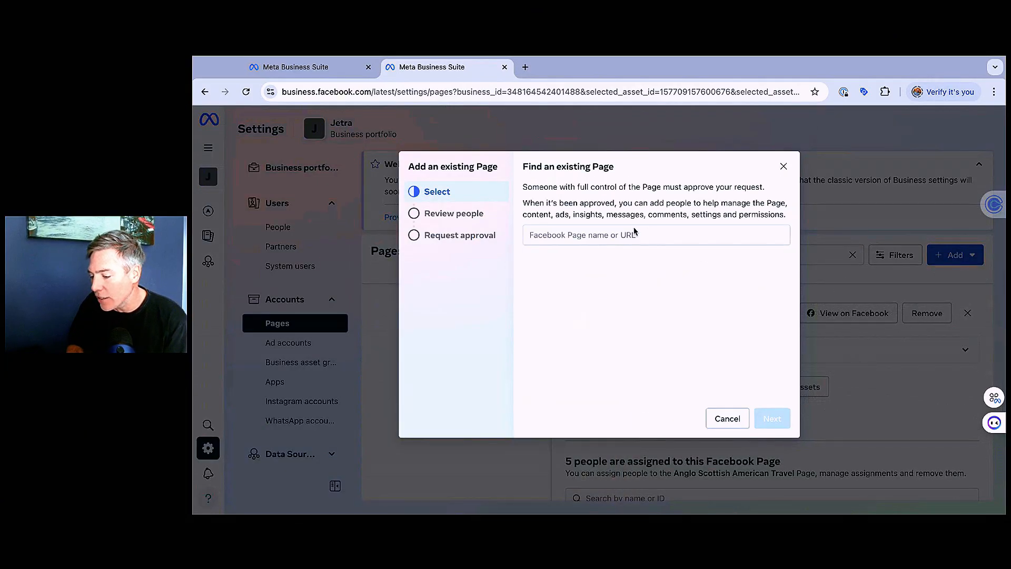
left_click(655, 233)
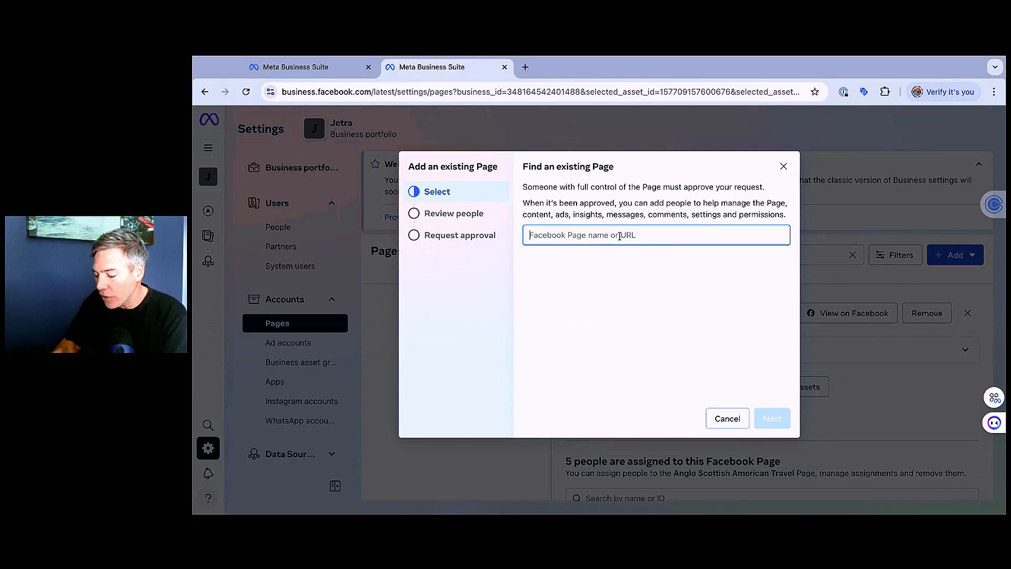
type("chatllo")
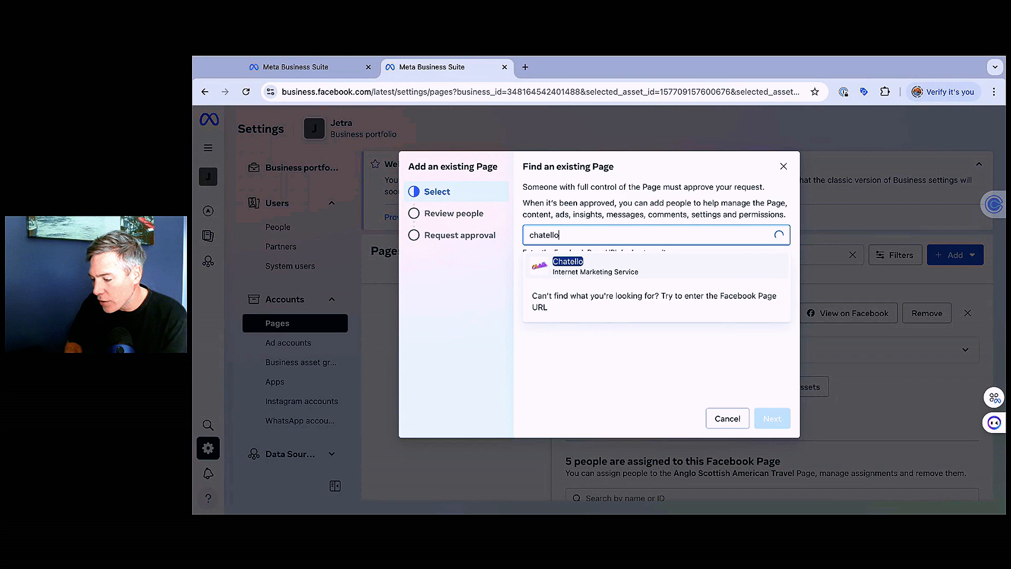
left_click(593, 266)
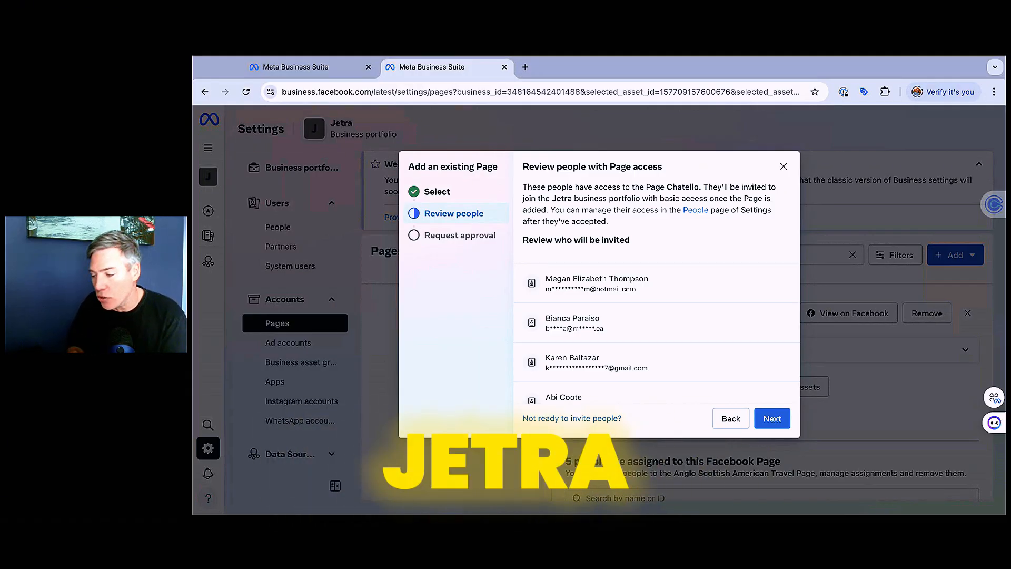
Accept the Meta terms and add Chatello to Jetra, closing the confirmation.
left_click(771, 418)
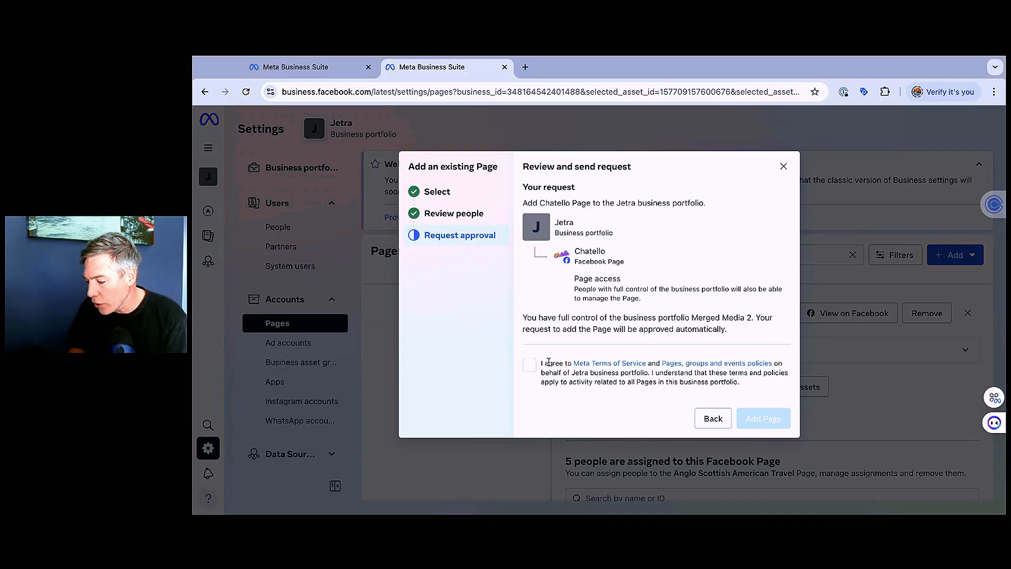
left_click(529, 365)
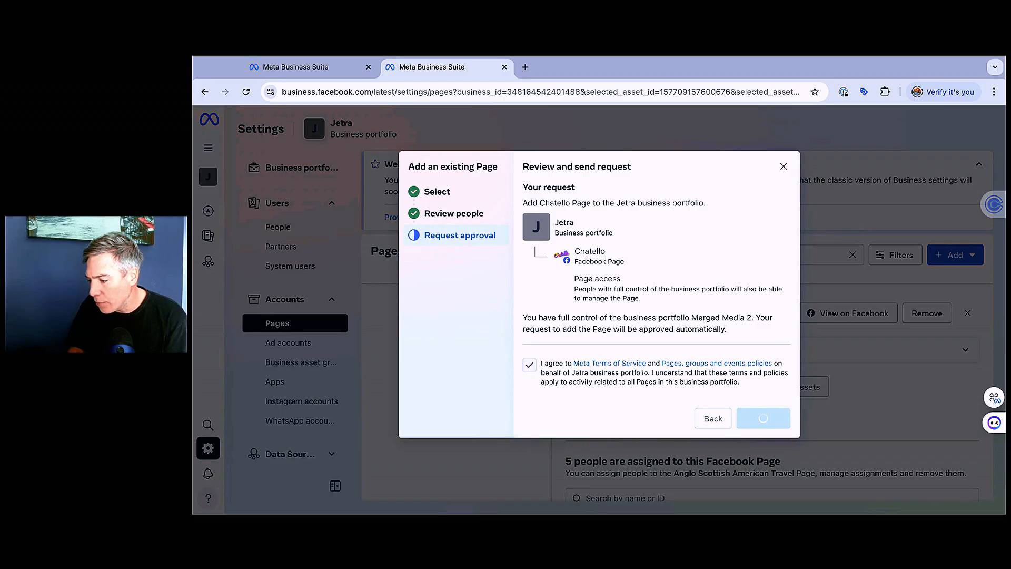
left_click(763, 417)
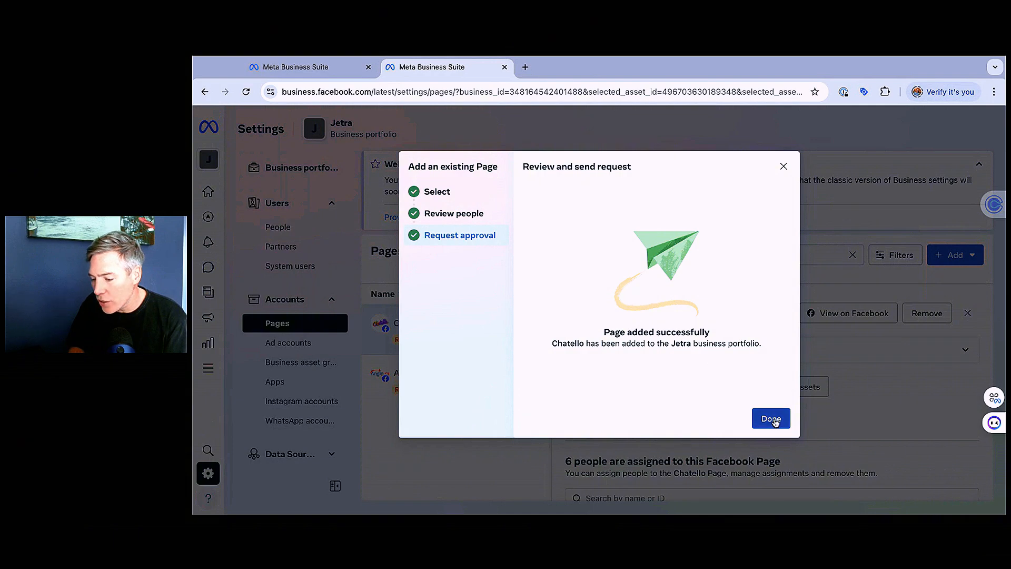
left_click(769, 417)
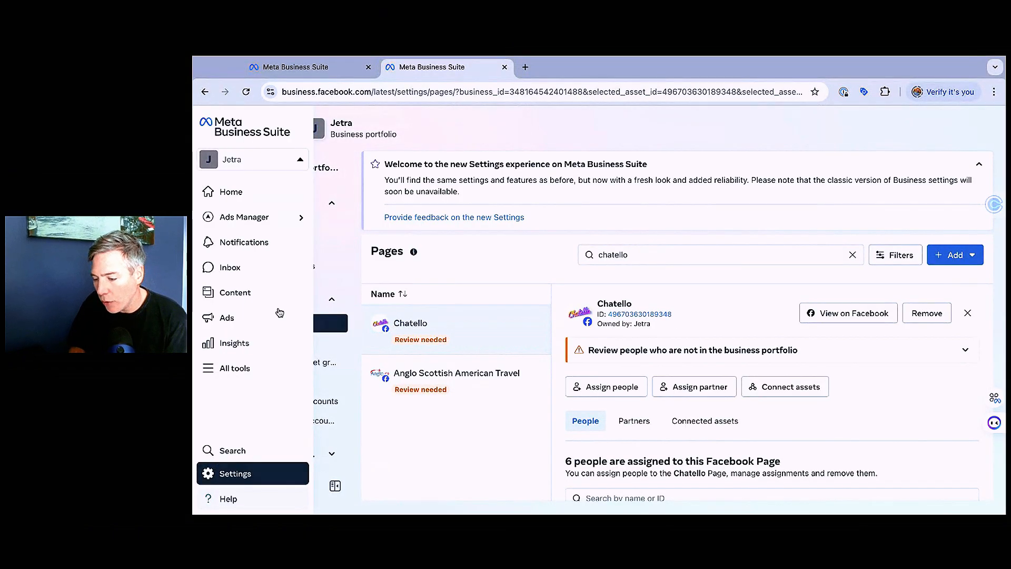